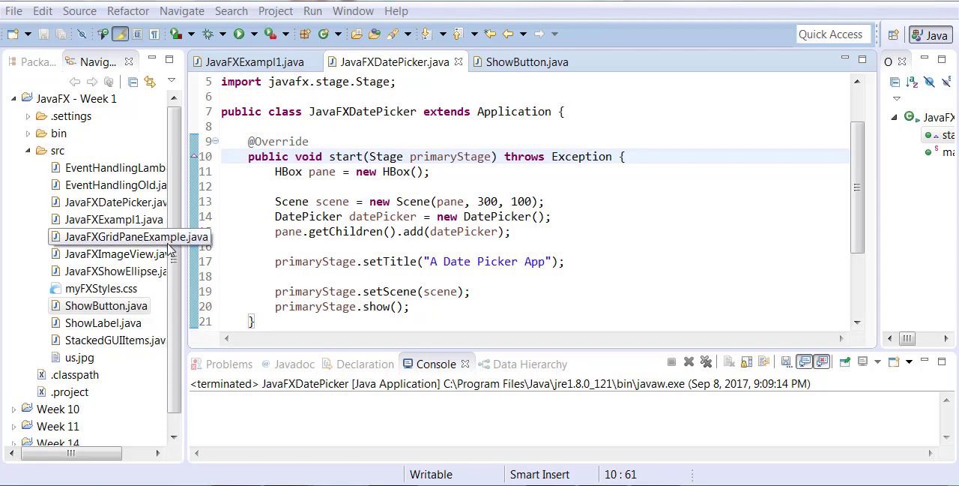
- Open JavaFXGridPaneExample.java, run it to view the login form, then close the app
double_click(135, 236)
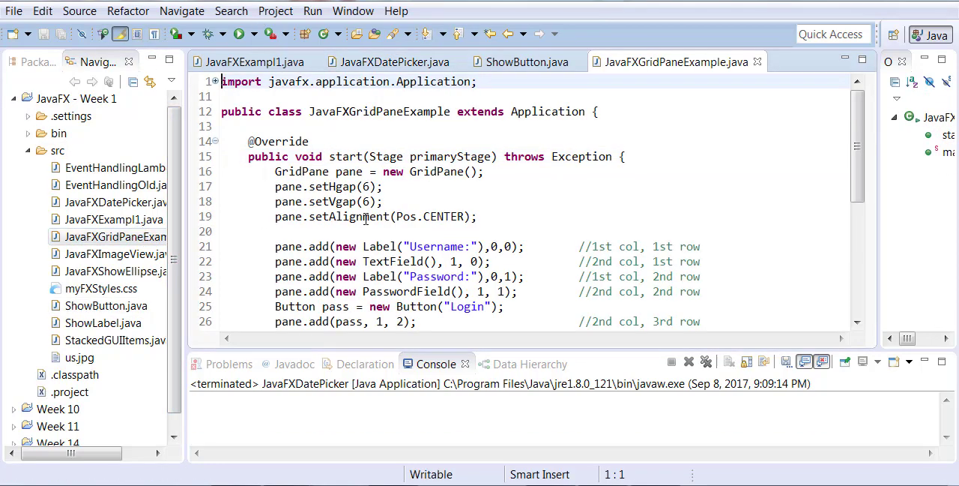
click(238, 34)
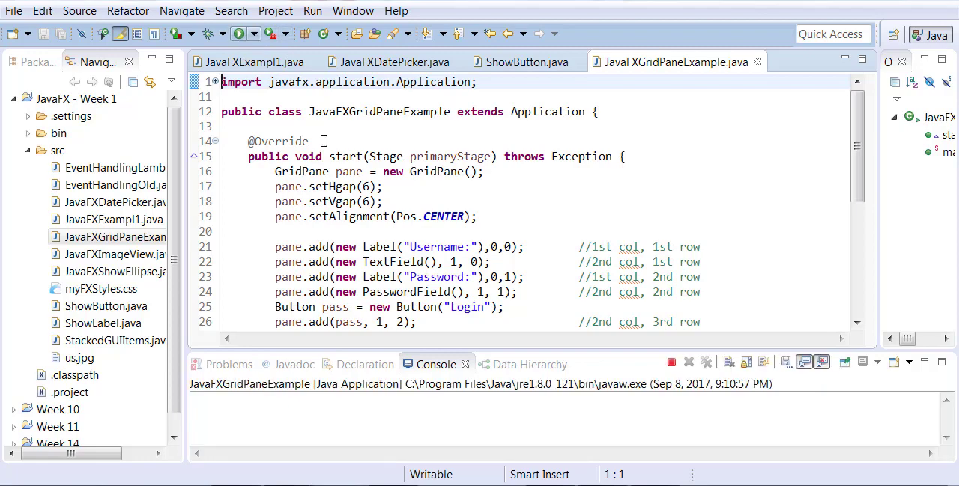
click(238, 33)
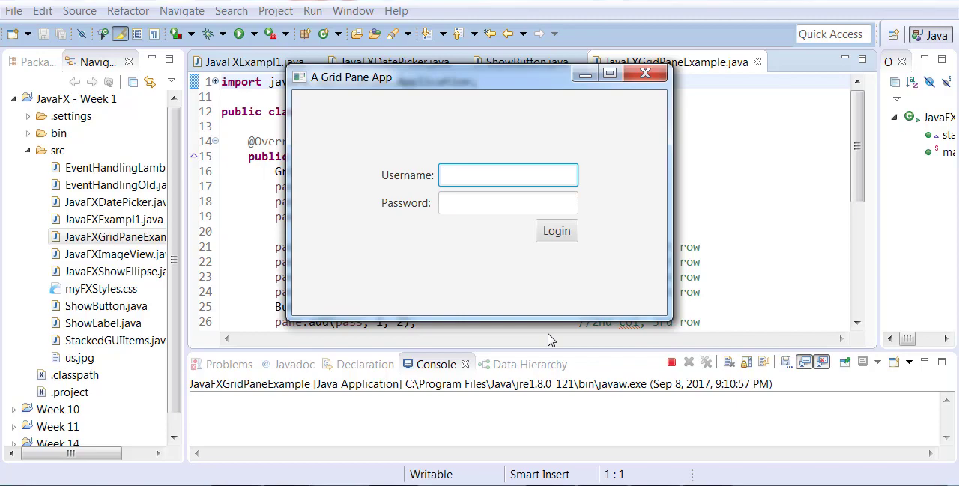
click(645, 73)
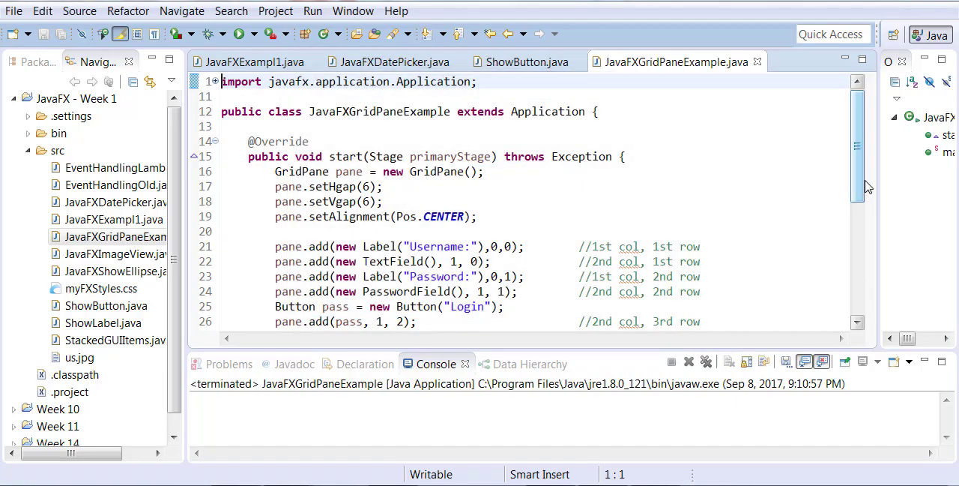
- Save JavaFXDatePicker.java as a copy named JavaFXTilePane.java
click(395, 62)
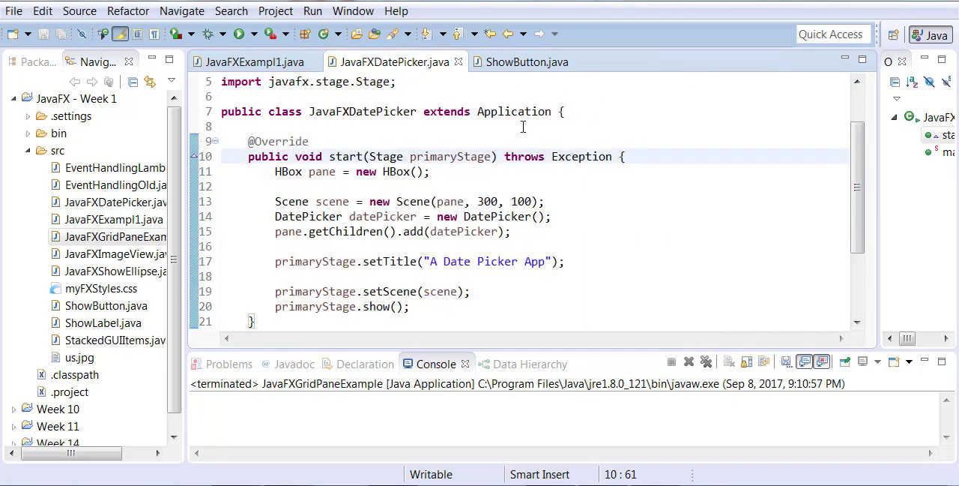
click(12, 10)
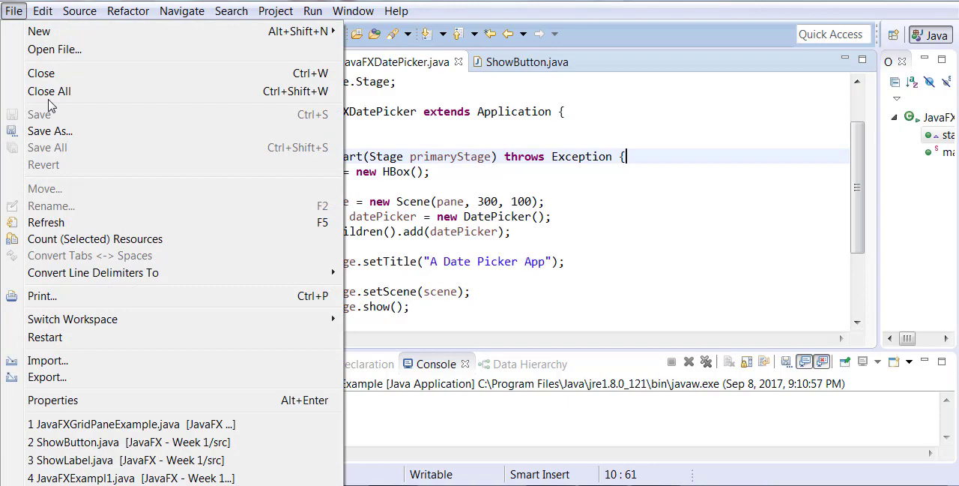
click(49, 130)
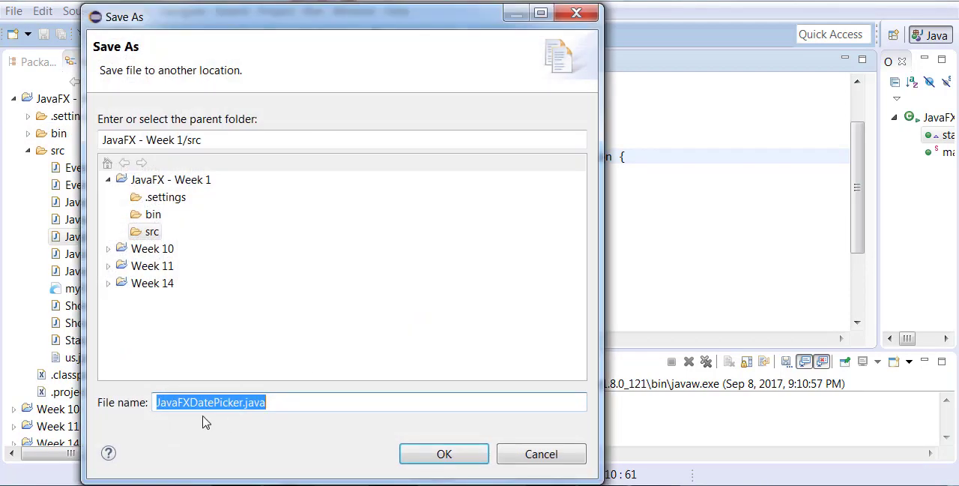
double_click(215, 402)
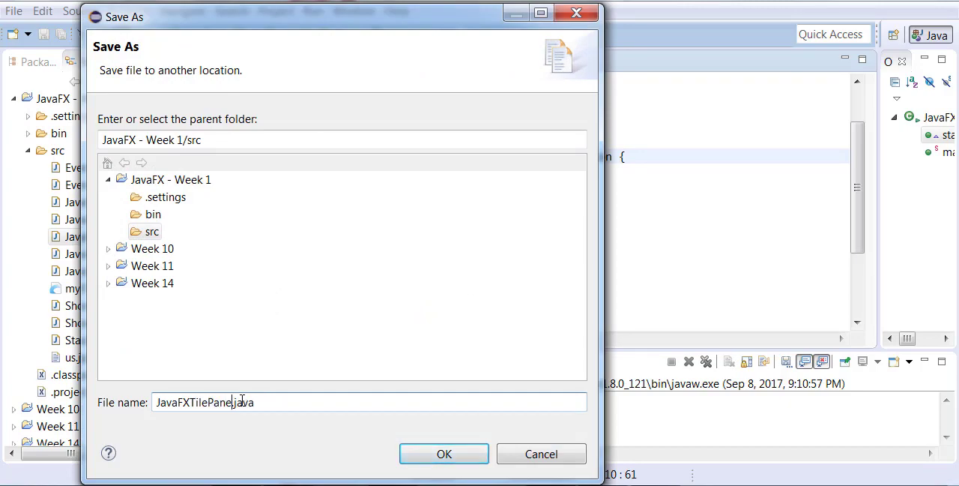
click(443, 453)
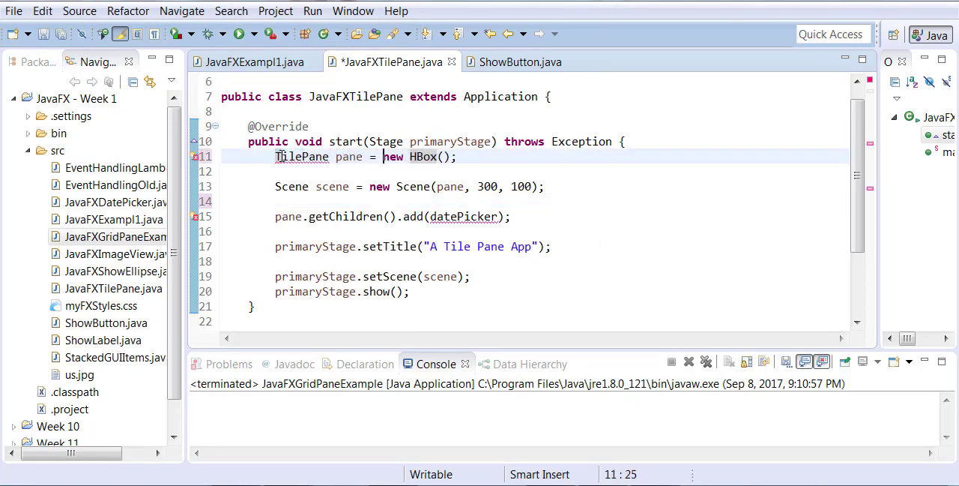
- Change the pane to TilePane, declare Button b1 labelled "New", and select the datePicker reference
text(Ti)
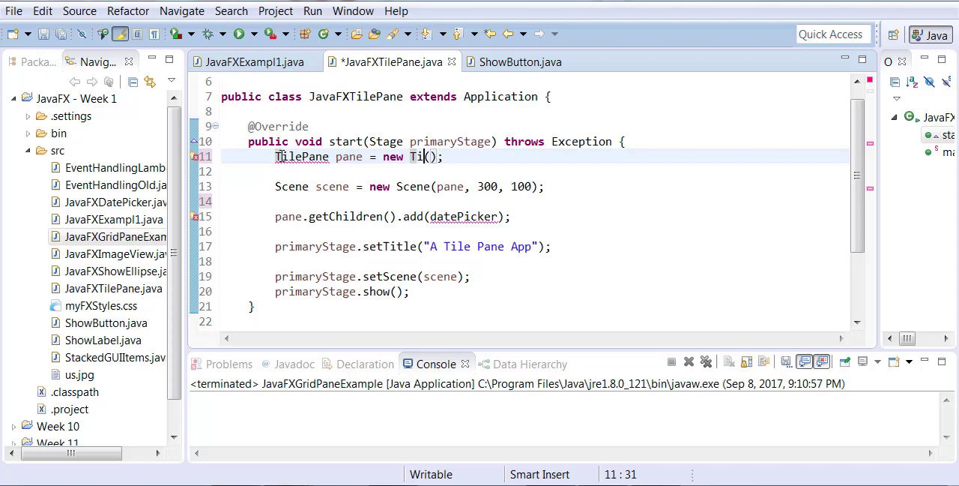
text(lePane)
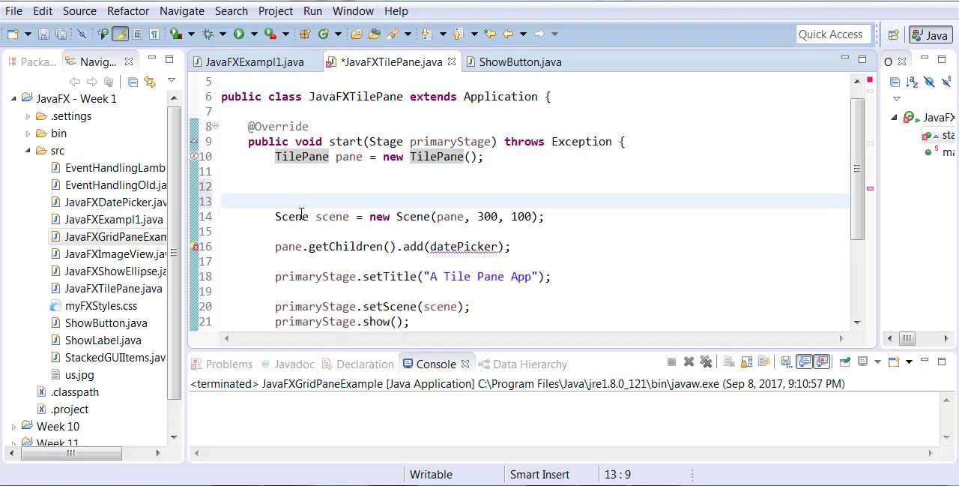
text(Bu)
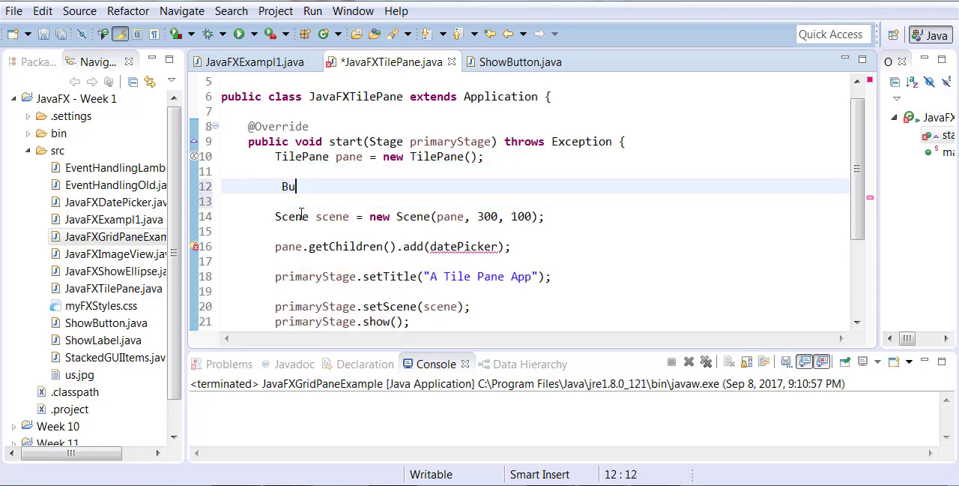
text(tton b1 =)
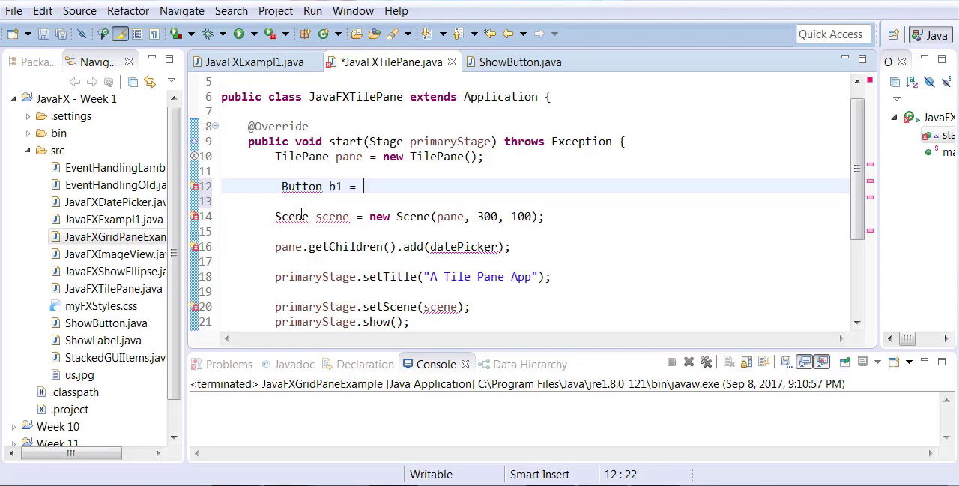
text(new Button())
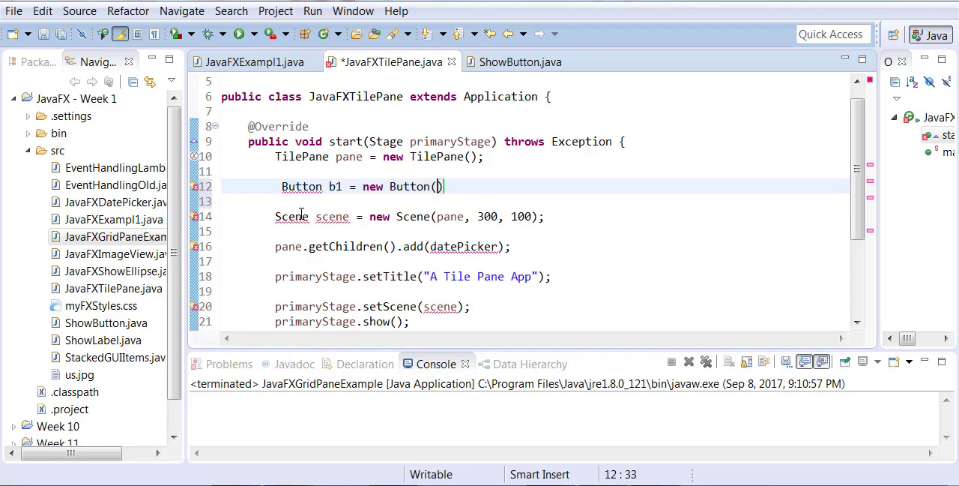
text("N)
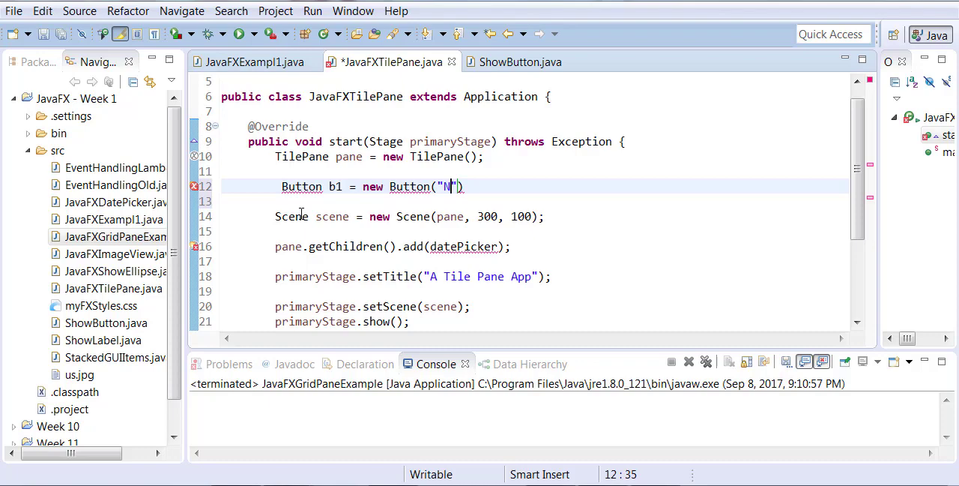
text(ew)
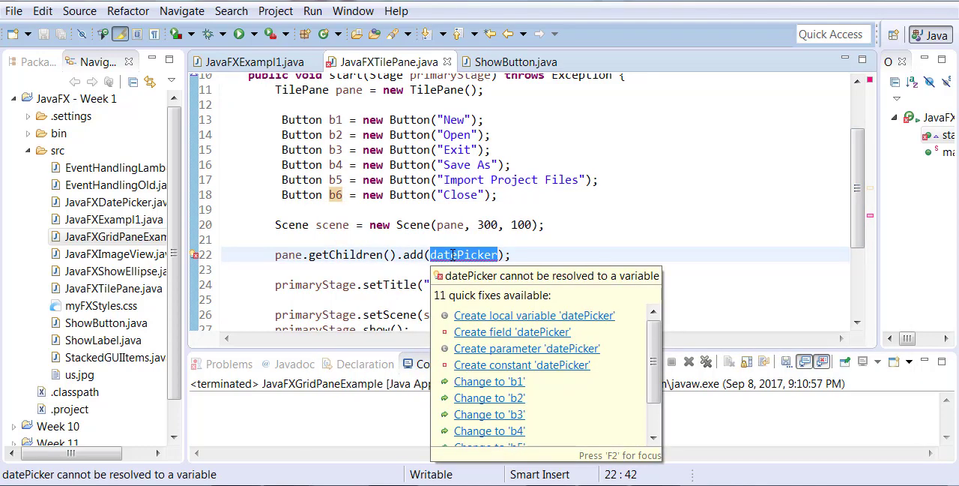
click(488, 382)
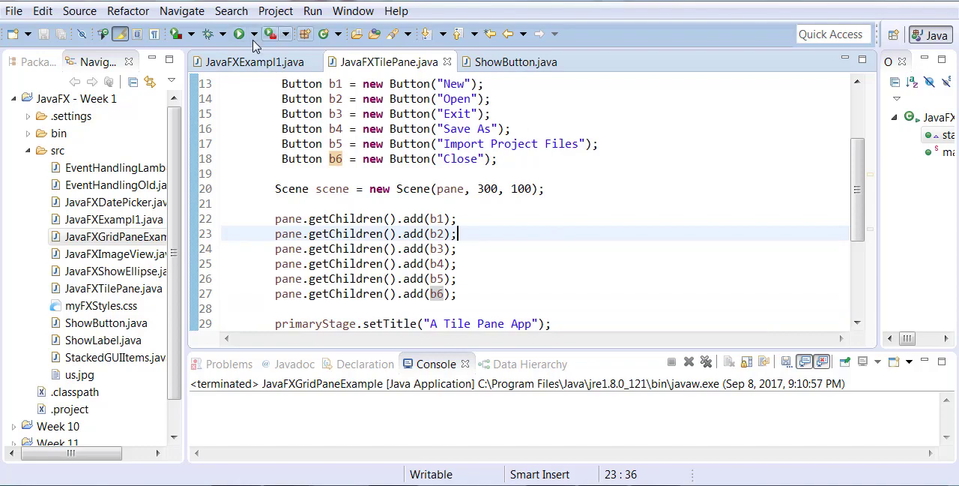
- Run the tile pane app twice to view the six tiled buttons, closing it each time
click(239, 34)
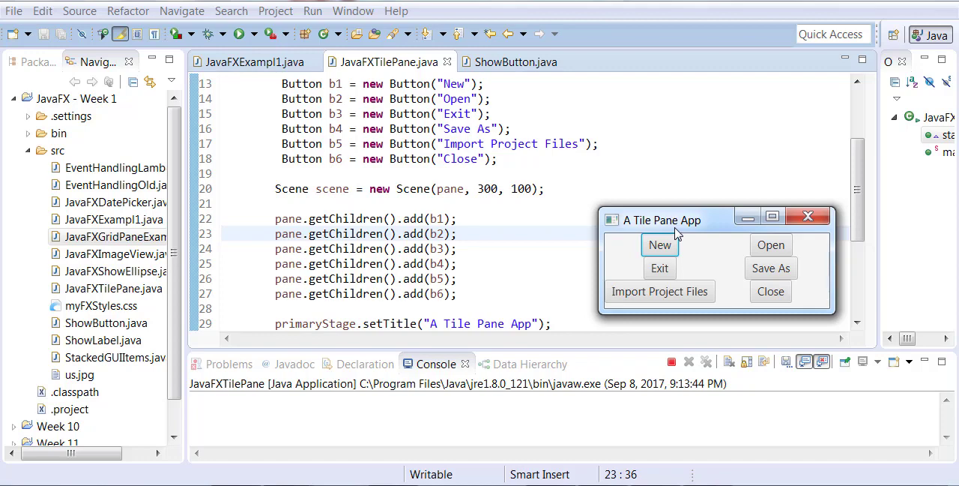
mouse_move(789, 311)
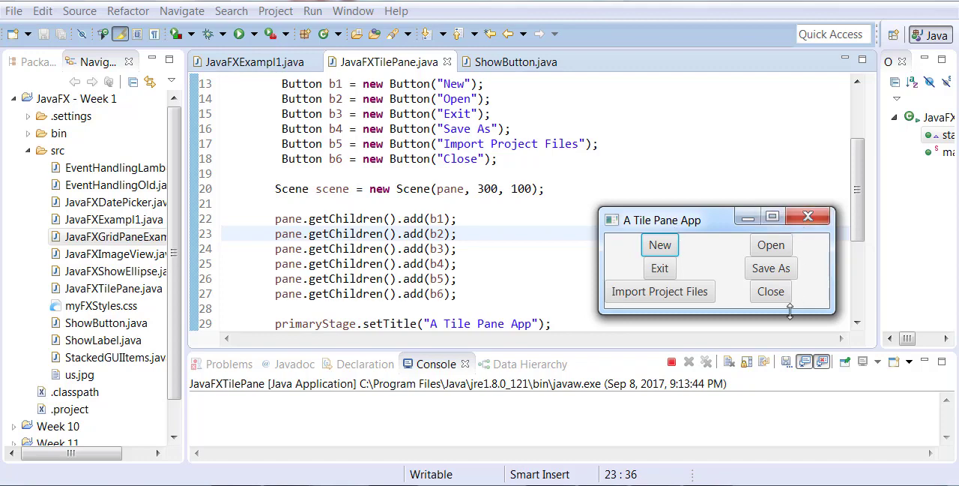
mouse_move(809, 217)
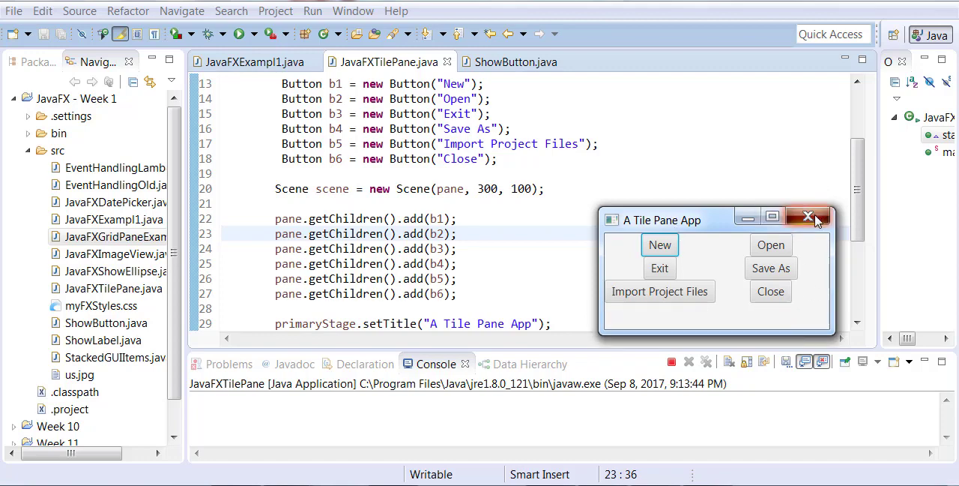
click(809, 217)
text(2)
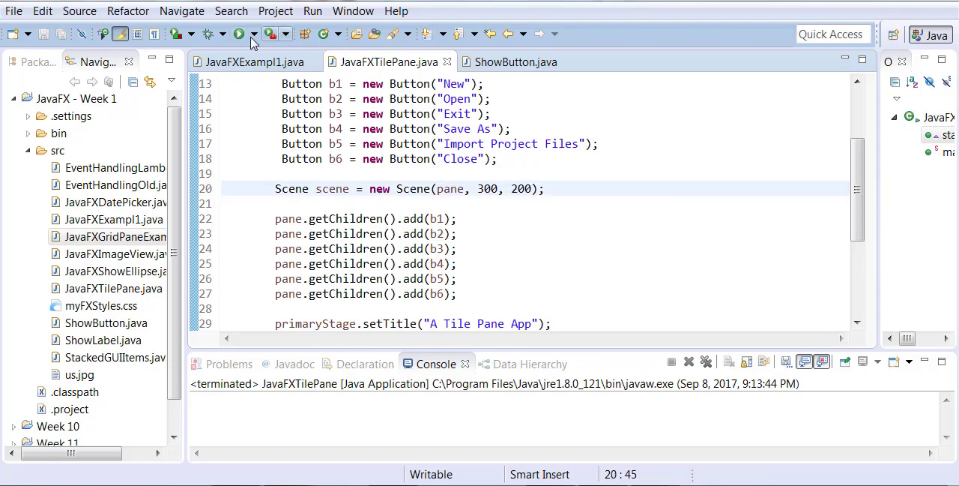
click(239, 34)
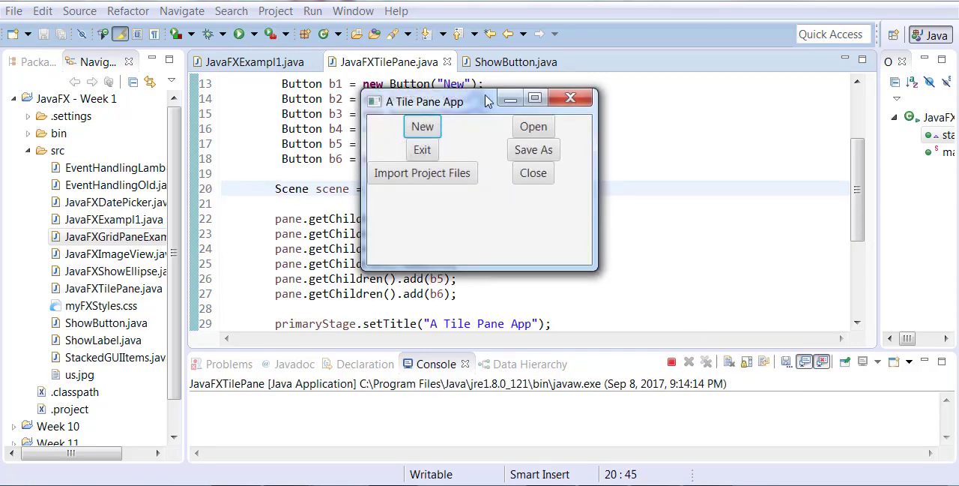
drag(424, 101, 678, 175)
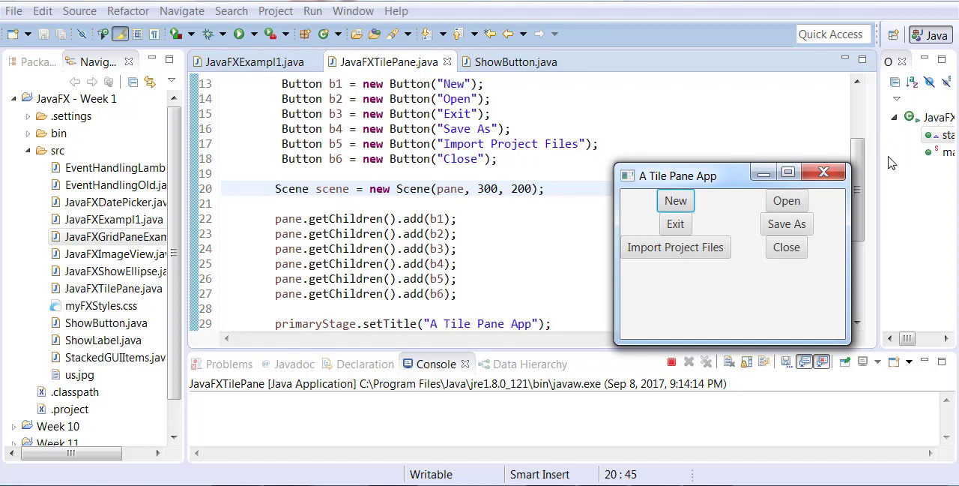
click(824, 172)
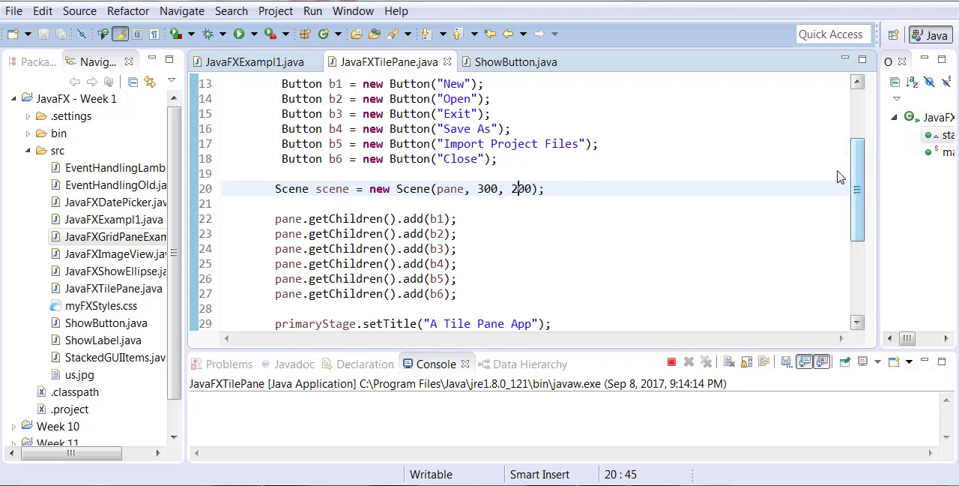
click(671, 361)
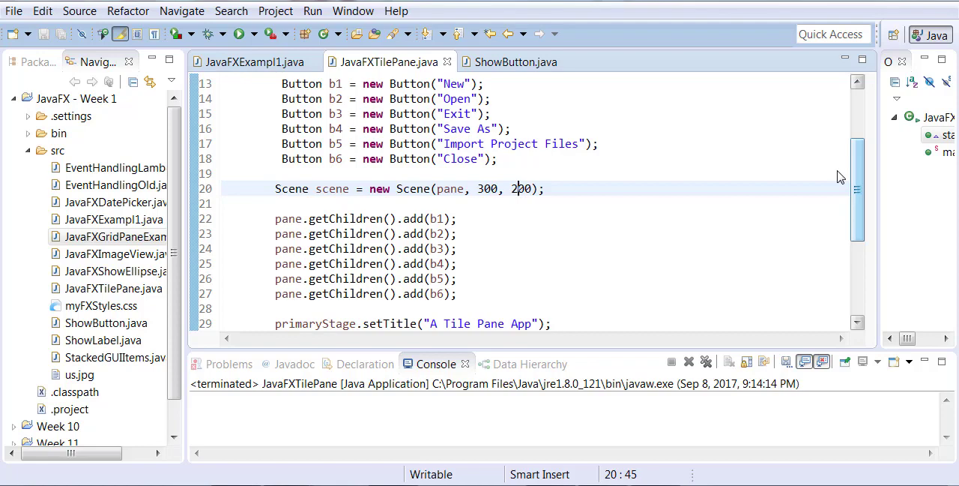
- Finish the horizontal gap of 10, start pane.setVgap, and run the tile pane app
text(0);)
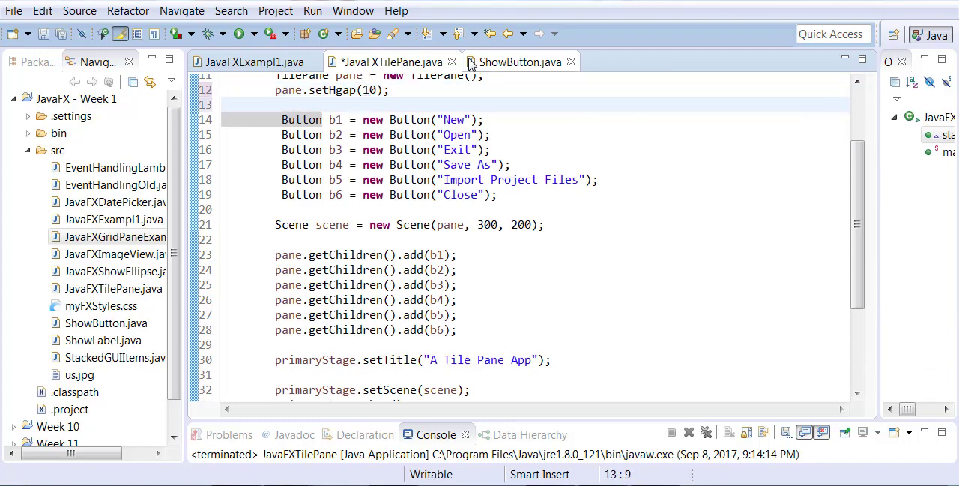
text(setVgap(10);)
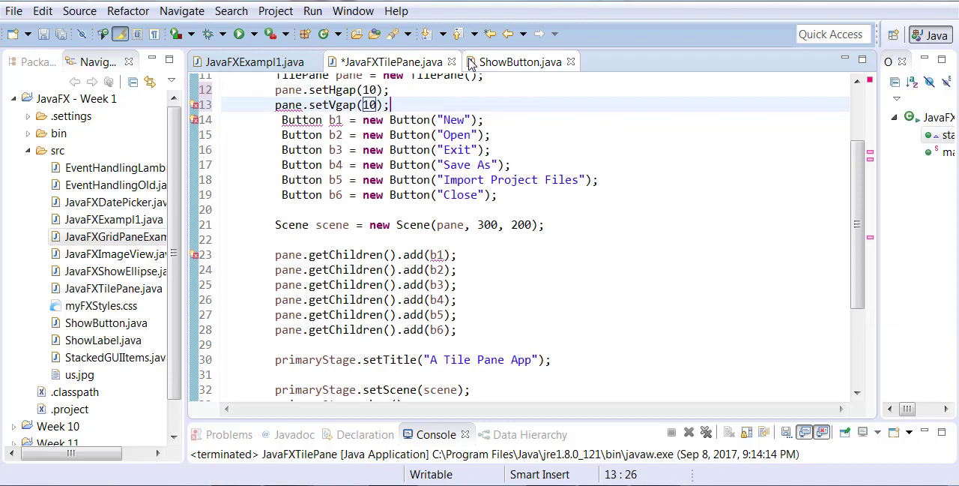
scroll(down, 3)
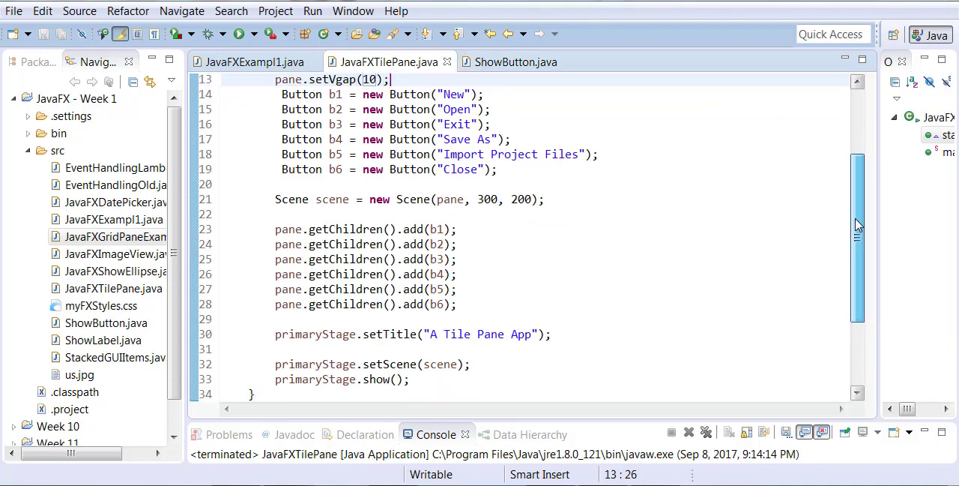
scroll(up, 3)
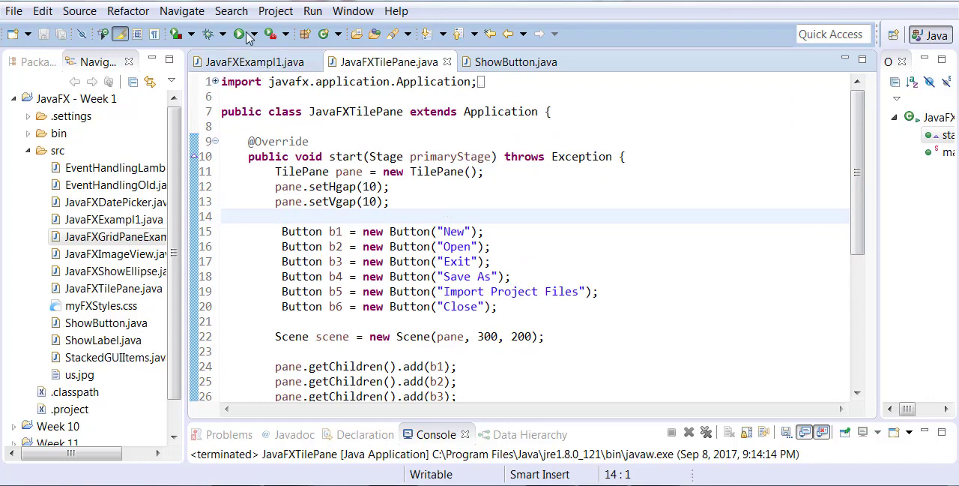
click(239, 34)
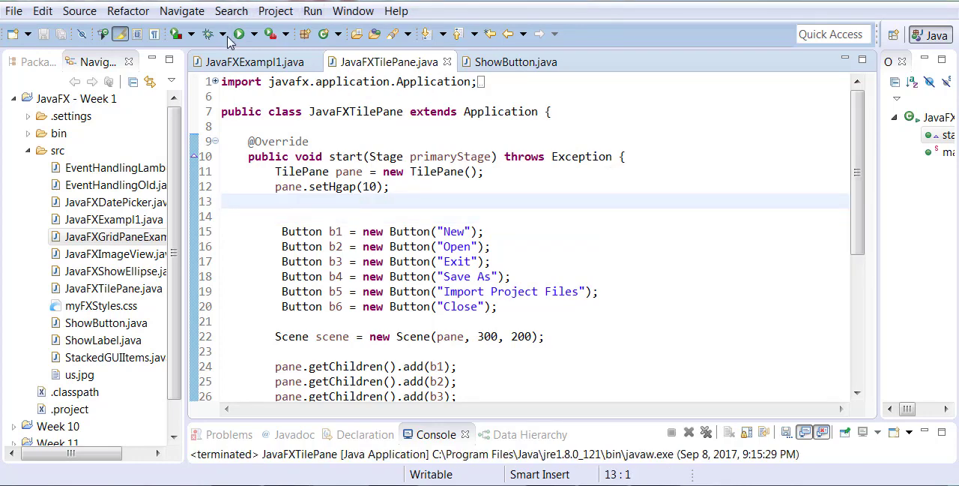
- Run the app to see buttons stacked tightly in one column, then close it
click(239, 33)
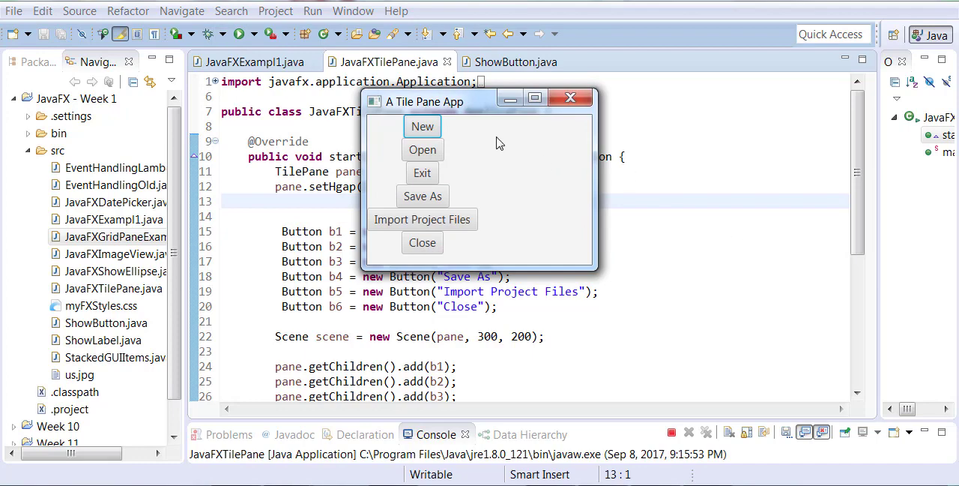
drag(425, 101, 741, 145)
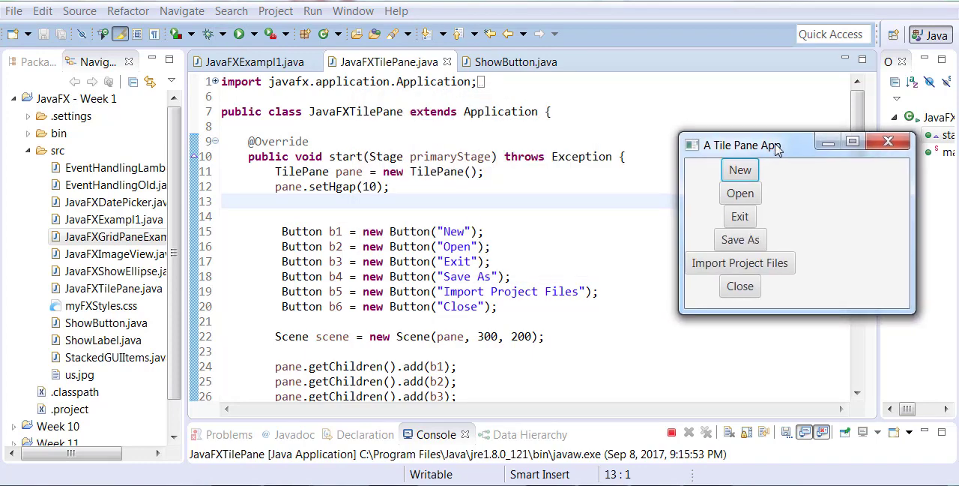
click(889, 141)
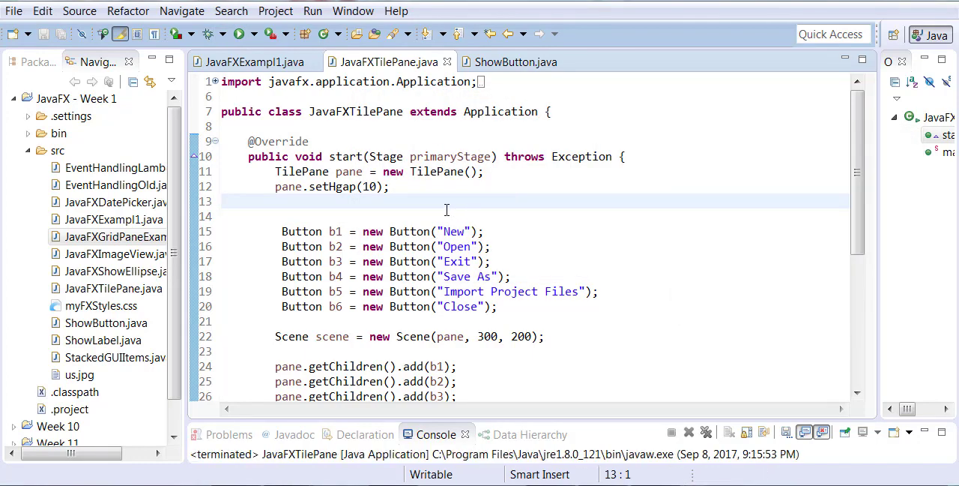
- Remove the stray getChildren line and add pane.setVgap(10);
text(pane.getChildren().add(b1);)
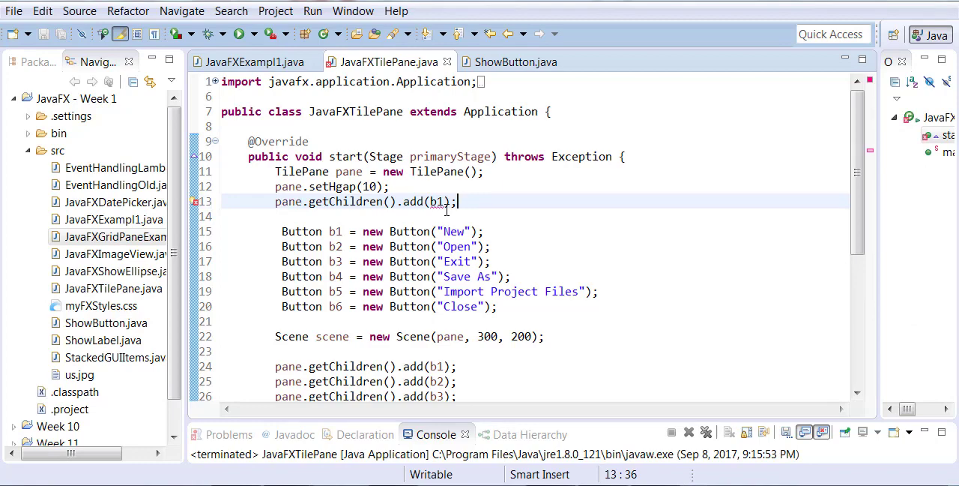
key(Ctrl+d)
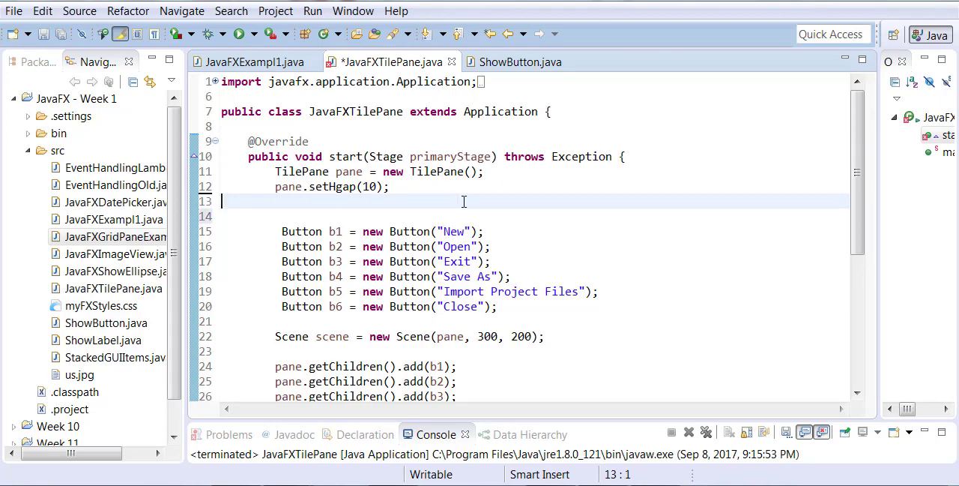
text(pane.setVgap(10);)
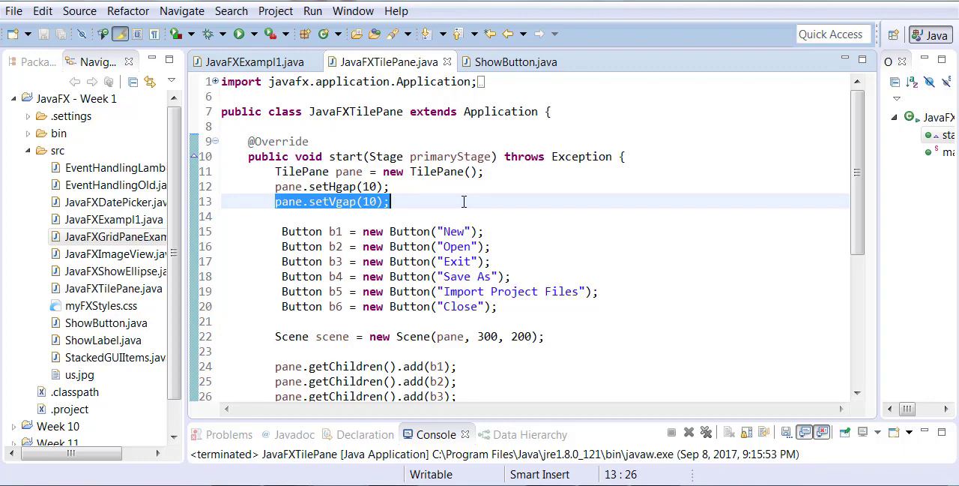
- Add pane.setTileAlignment(Pos.TOP_LEFT) on a new line using content assist
key(Return)
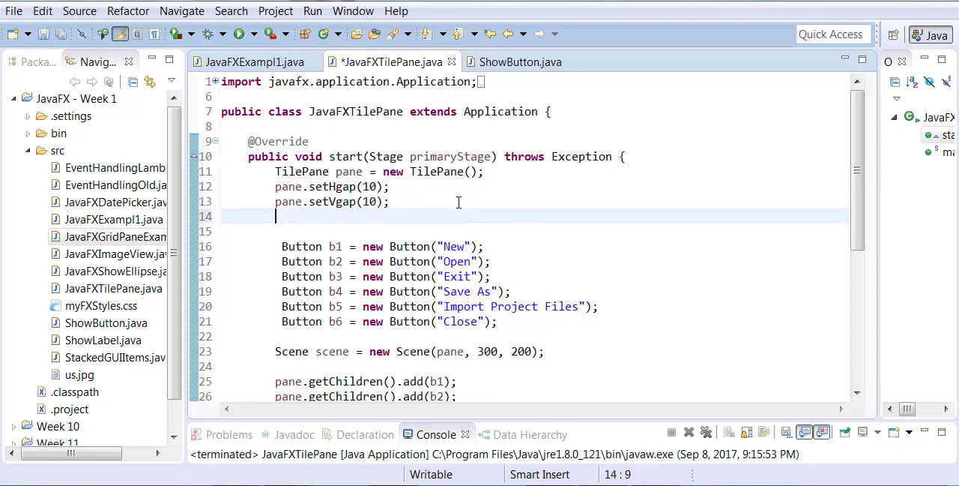
text(pane.setT)
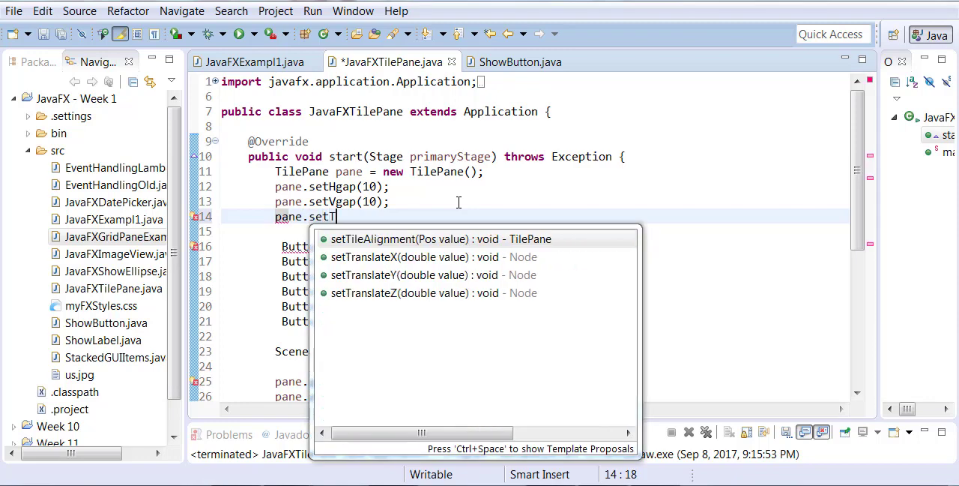
click(441, 238)
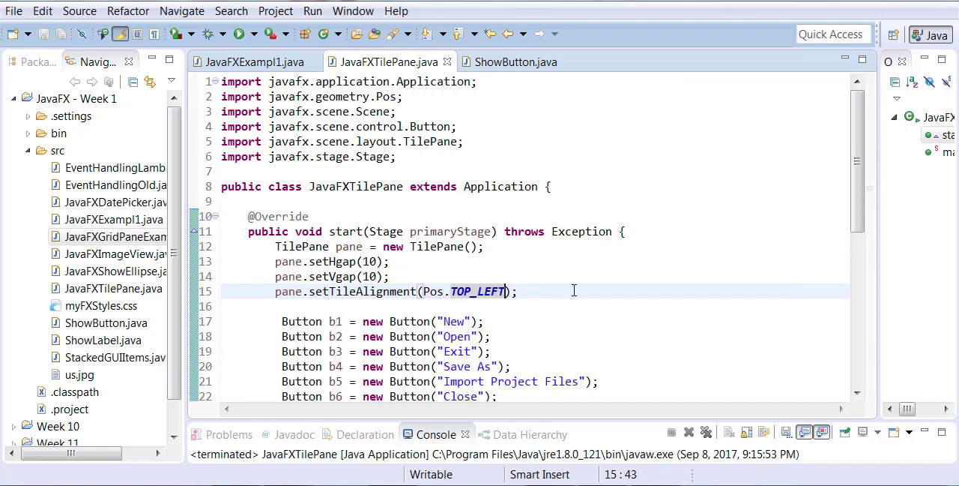
- Run the app to see spaced, top-left aligned buttons, then close it
click(238, 34)
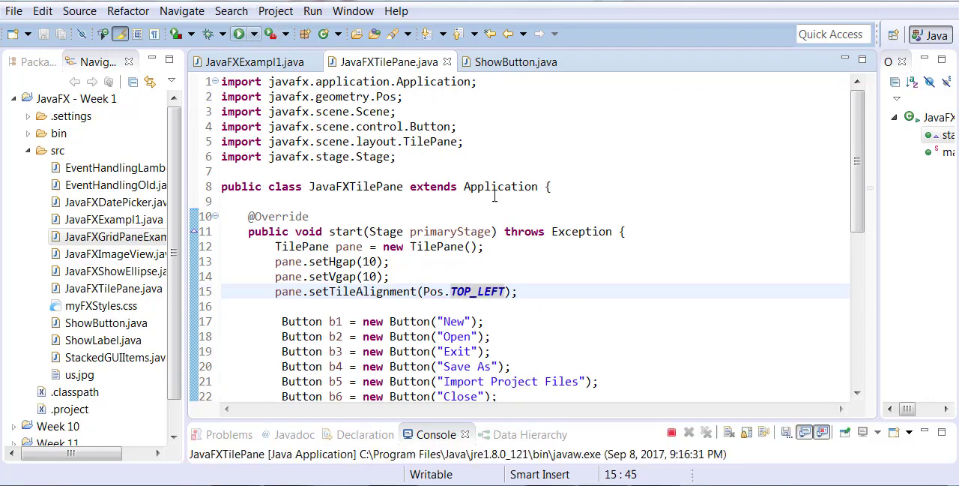
click(238, 34)
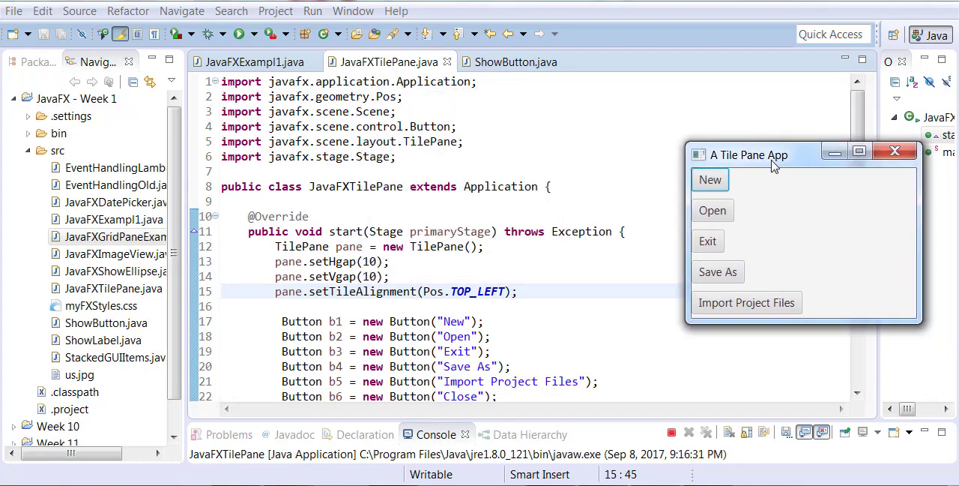
mouse_move(894, 150)
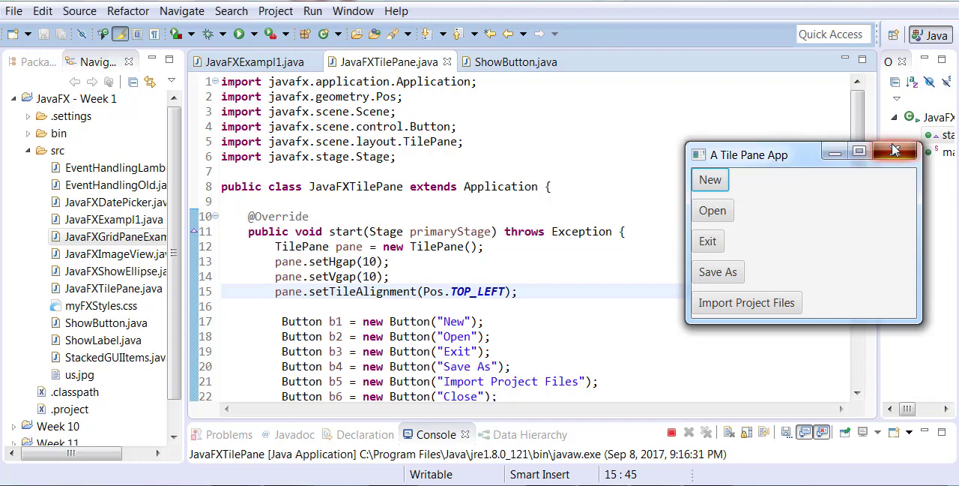
click(894, 150)
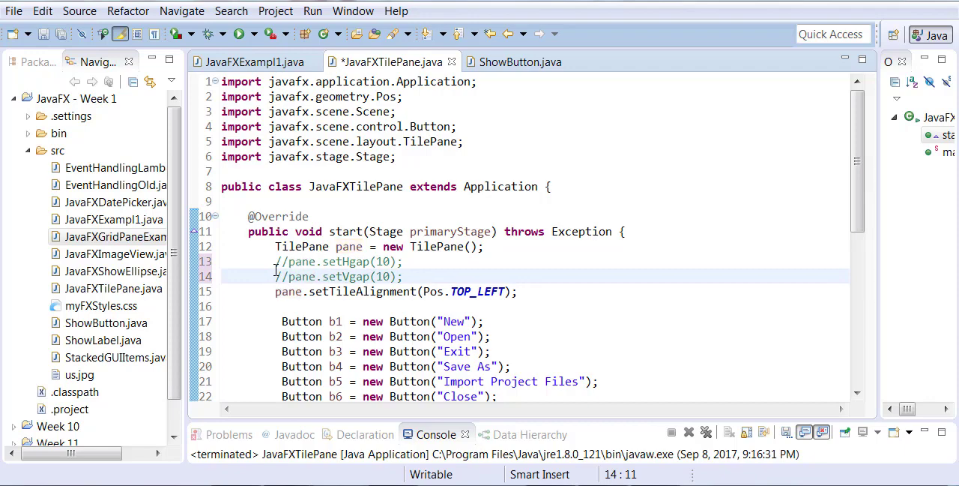
- Save with both gap lines commented out, rerun the app, and move its window aside
click(239, 34)
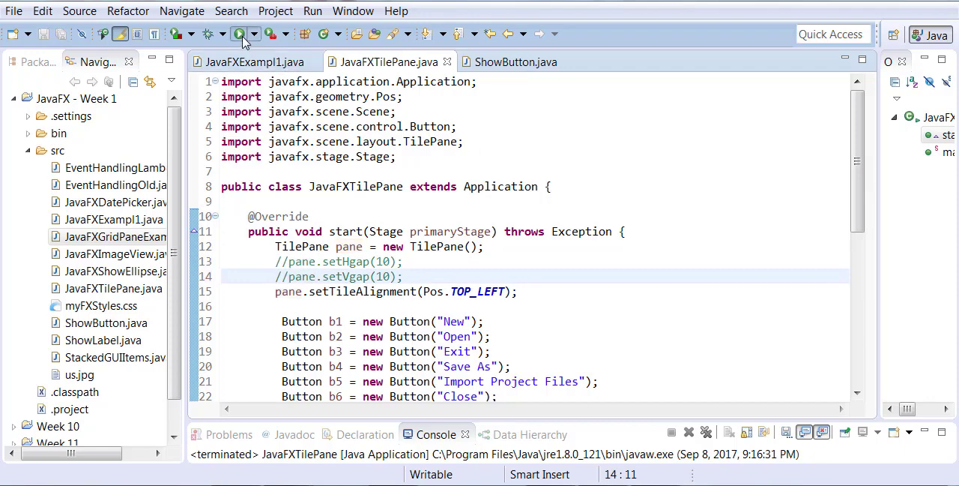
click(238, 34)
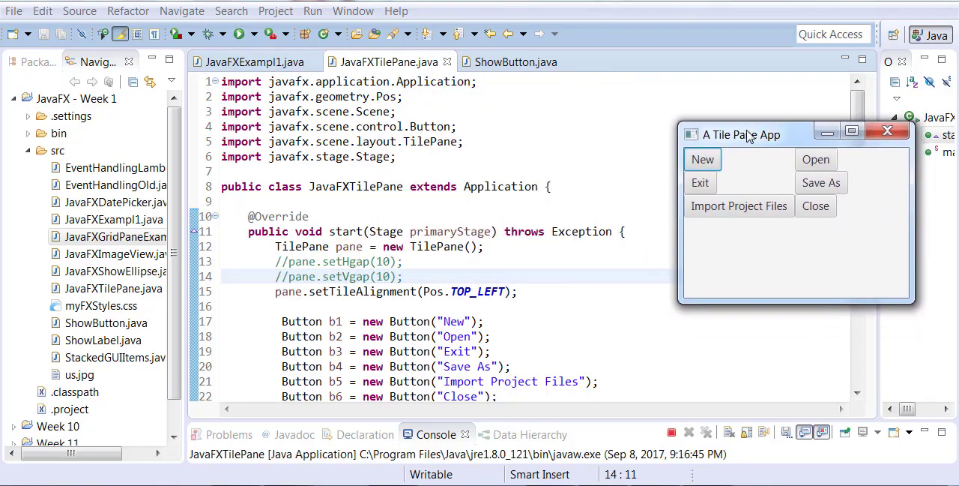
drag(742, 134, 753, 122)
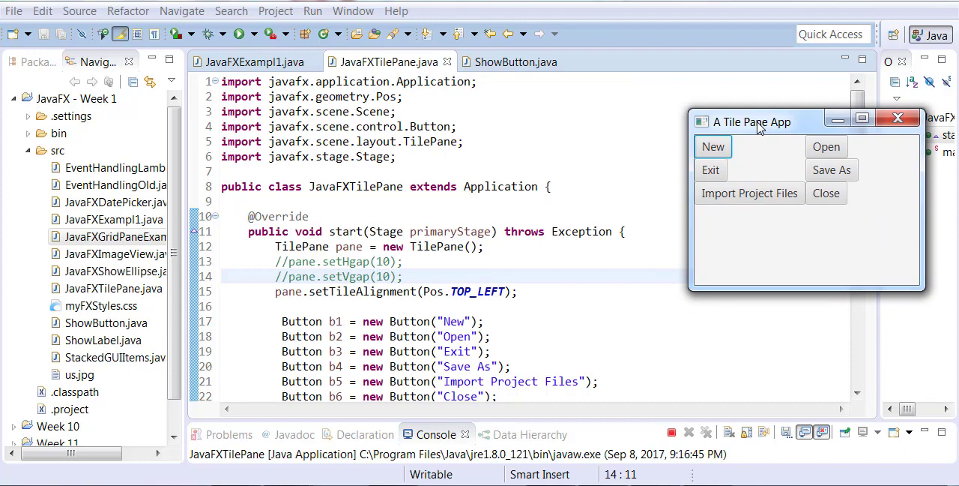